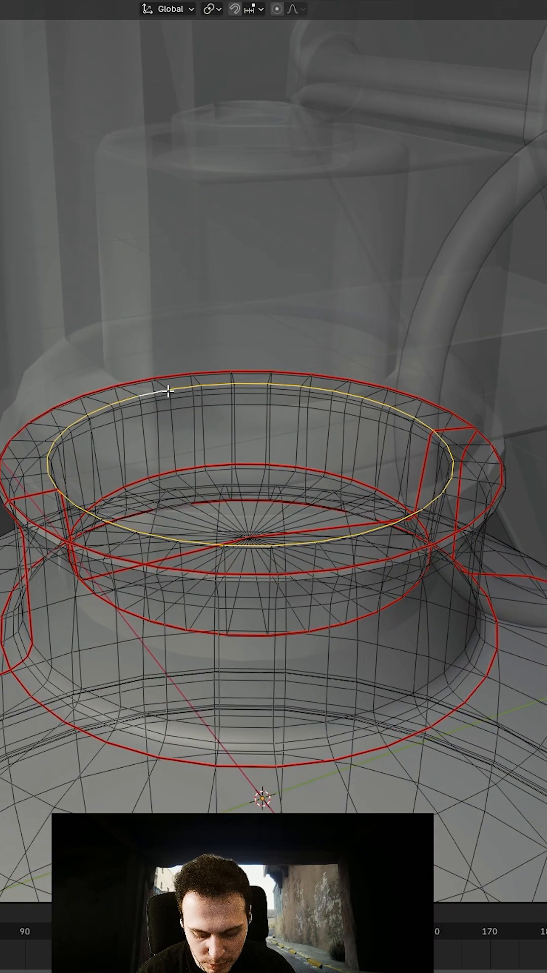
# - With X-ray on, mark the selected inner rim loop at the grenade's neck as a seam
pyautogui.press('alt+z')
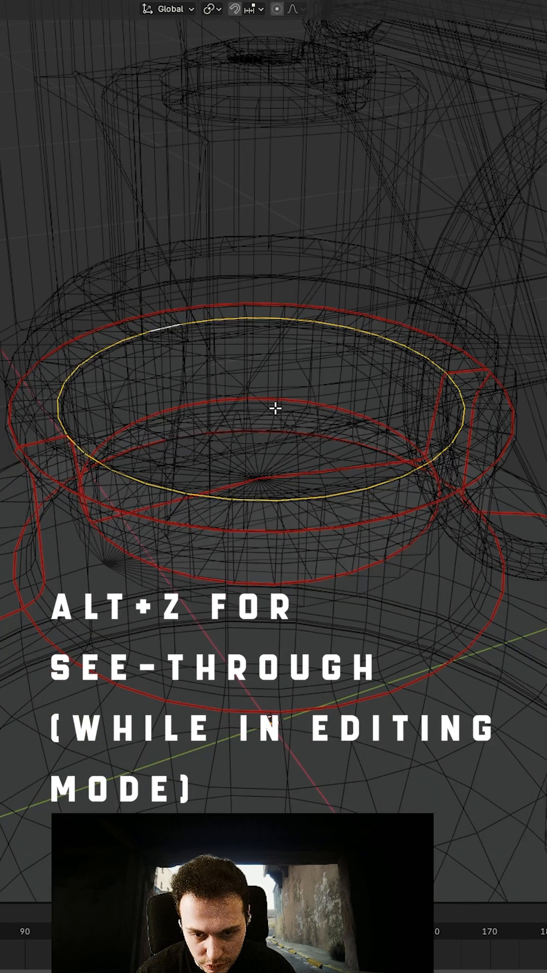
pyautogui.rightClick(274, 408)
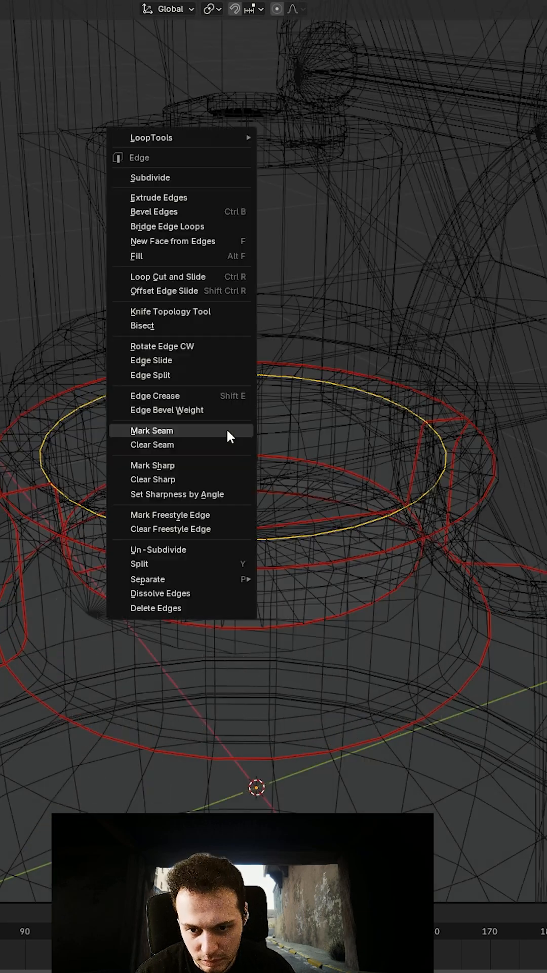
pyautogui.click(152, 430)
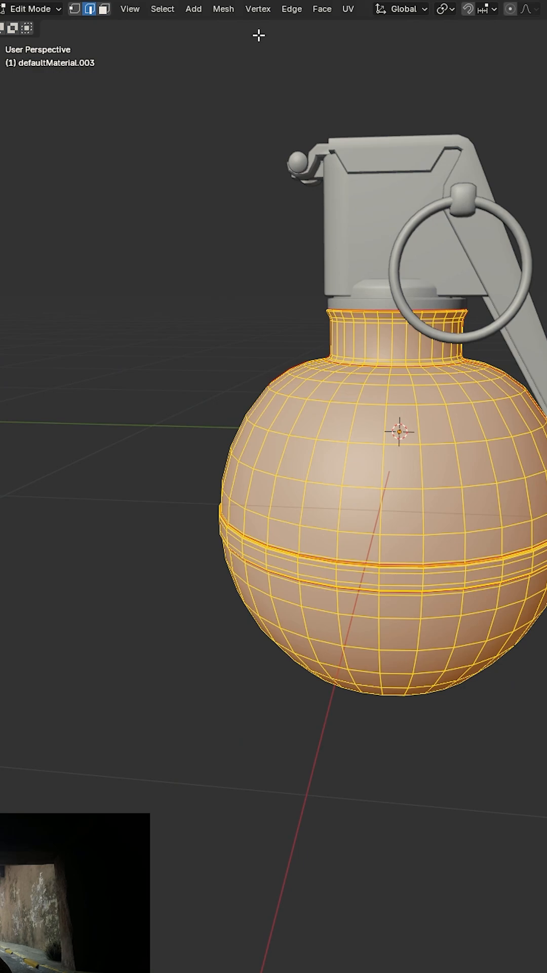
pyautogui.moveTo(326, 70)
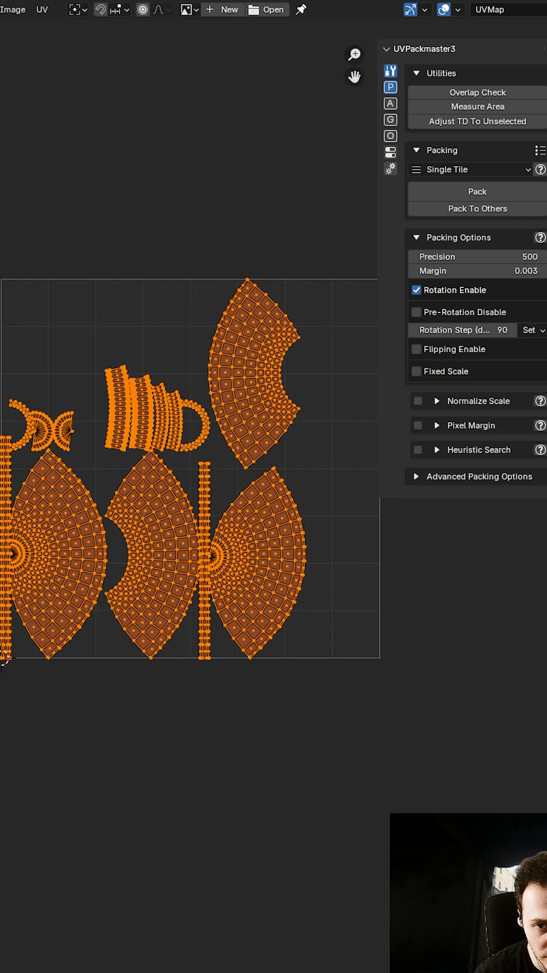
pyautogui.moveTo(478, 192)
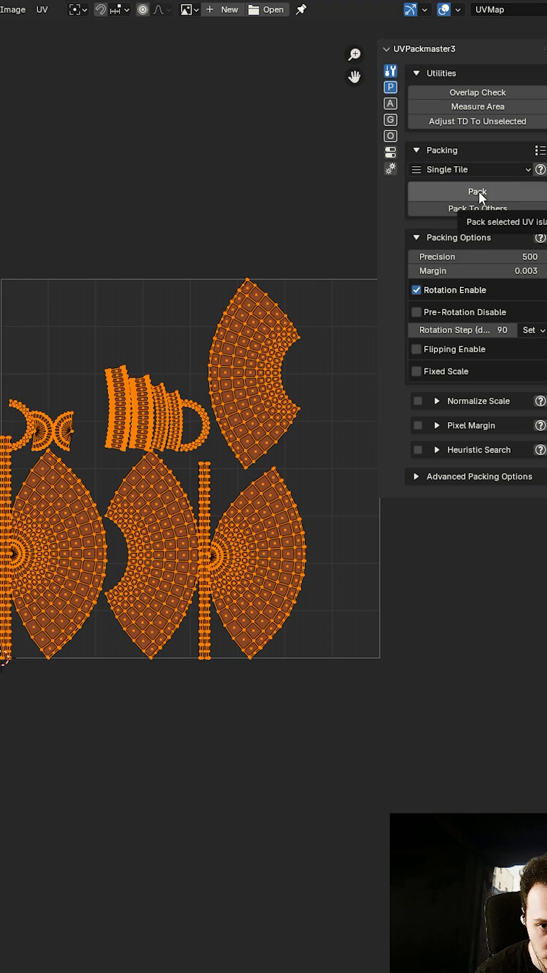